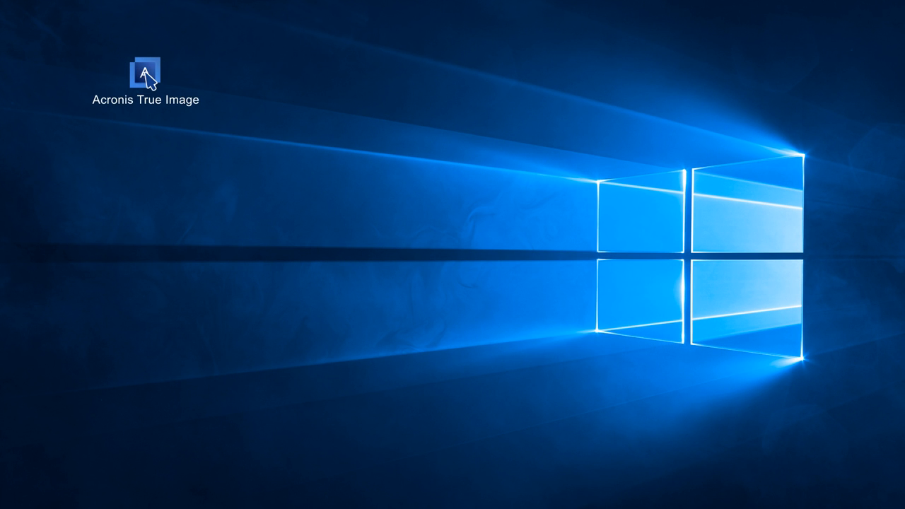
# Launch Acronis True Image 2017 from its desktop shortcut.
pyautogui.doubleClick(144, 71)
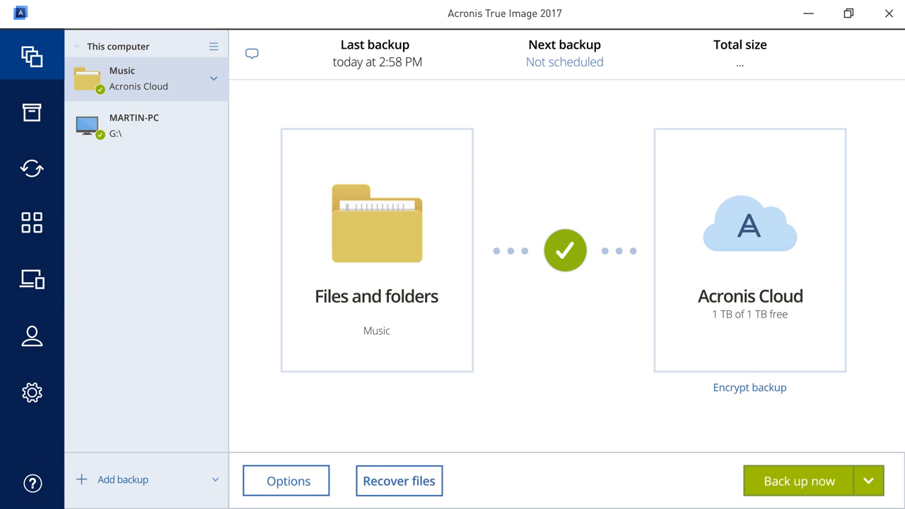
pyautogui.moveTo(153, 140)
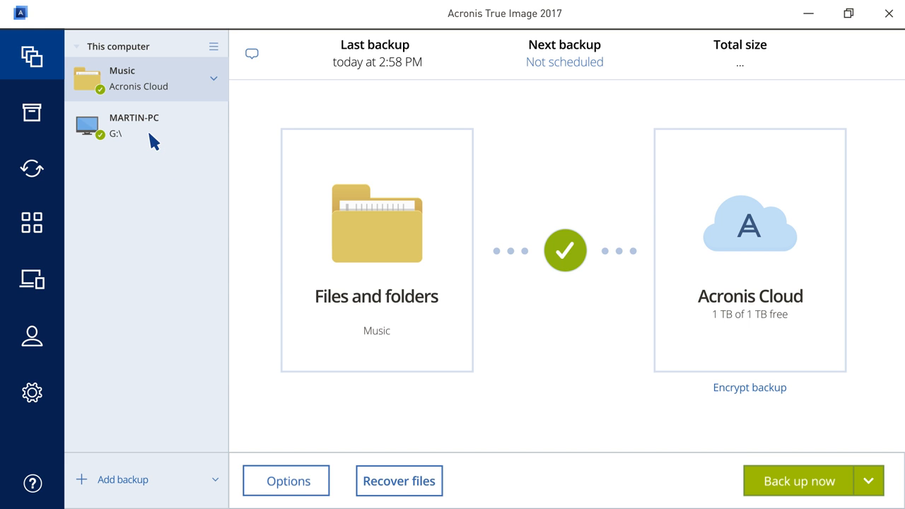
# Select the MARTIN-PC disk backup and open its backup options.
pyautogui.click(147, 126)
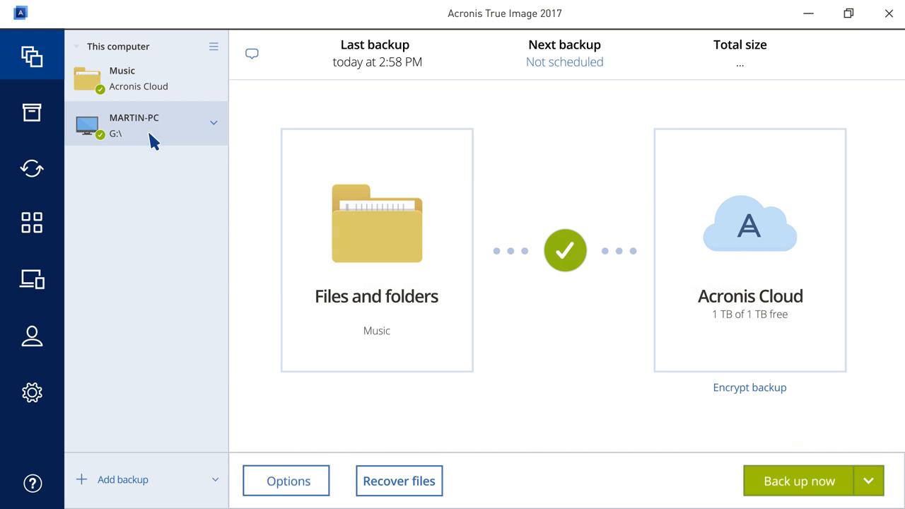
pyautogui.click(146, 125)
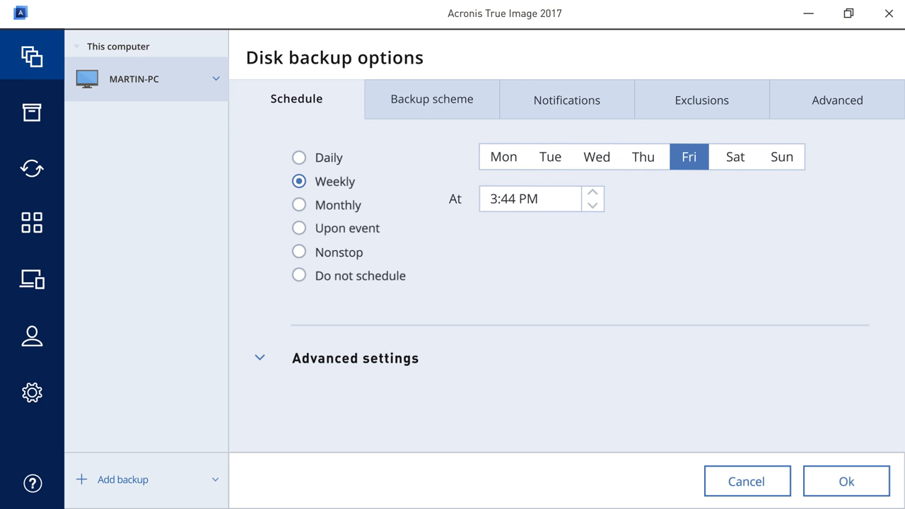
pyautogui.moveTo(299, 168)
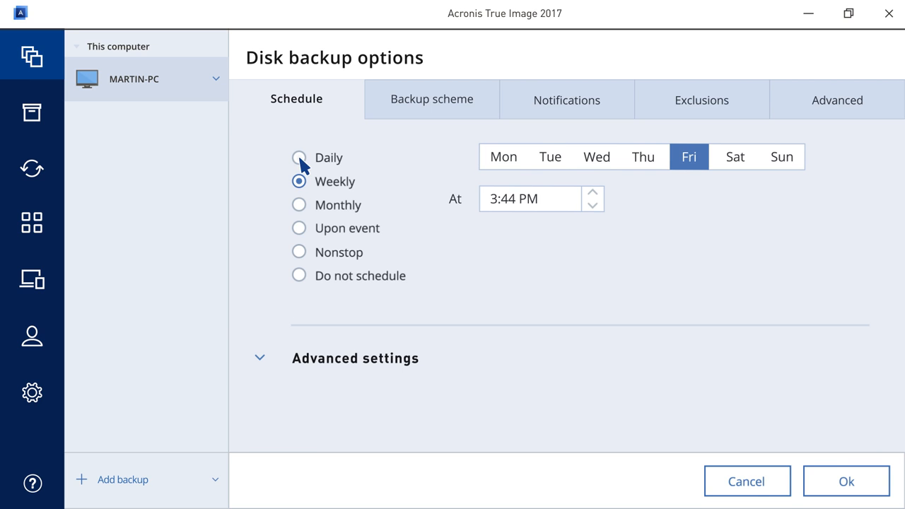
# Schedule the MARTIN-PC backup daily, once a day at 9:00 PM.
pyautogui.click(299, 157)
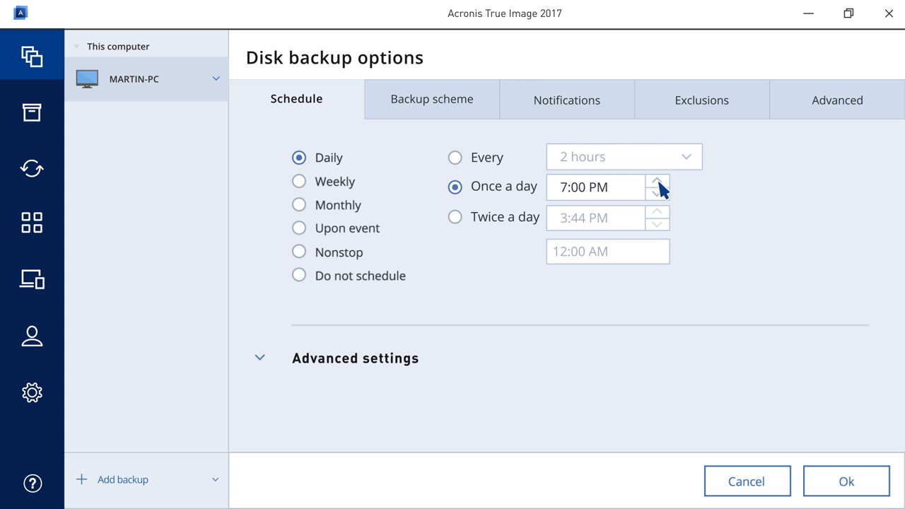
pyautogui.click(657, 181)
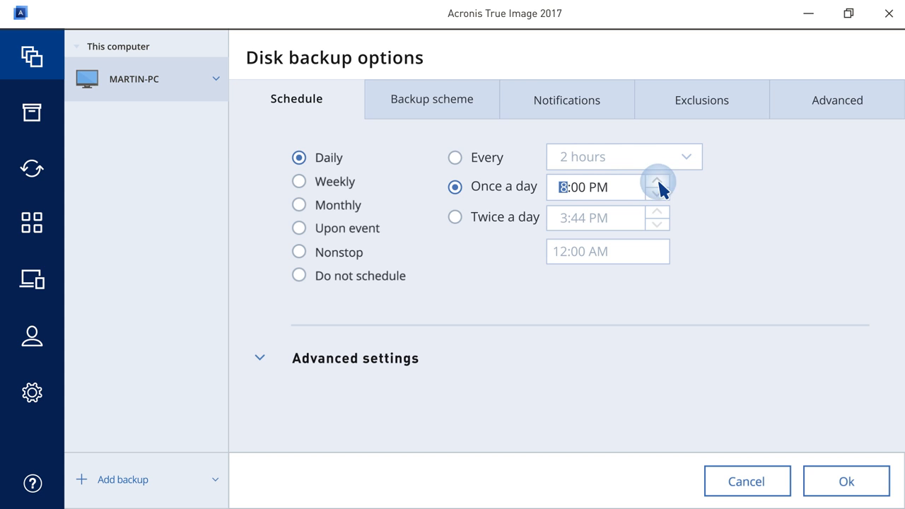
pyautogui.click(659, 180)
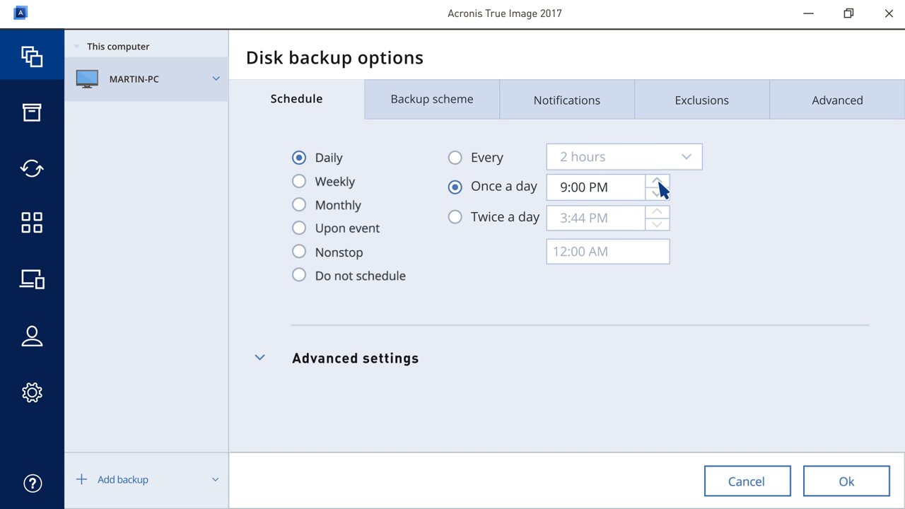
# Set 13 incremental versions and 13-day cleanup, and enable validation on creation.
pyautogui.click(432, 99)
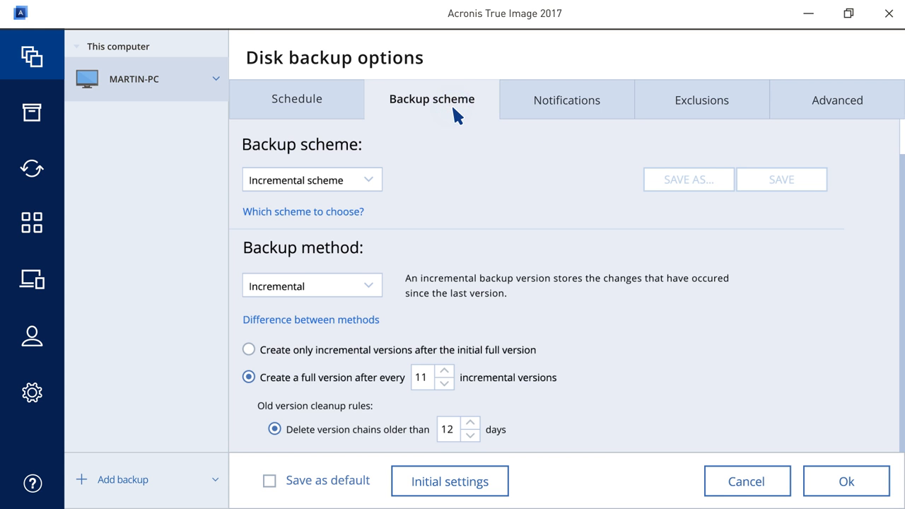
pyautogui.moveTo(448, 381)
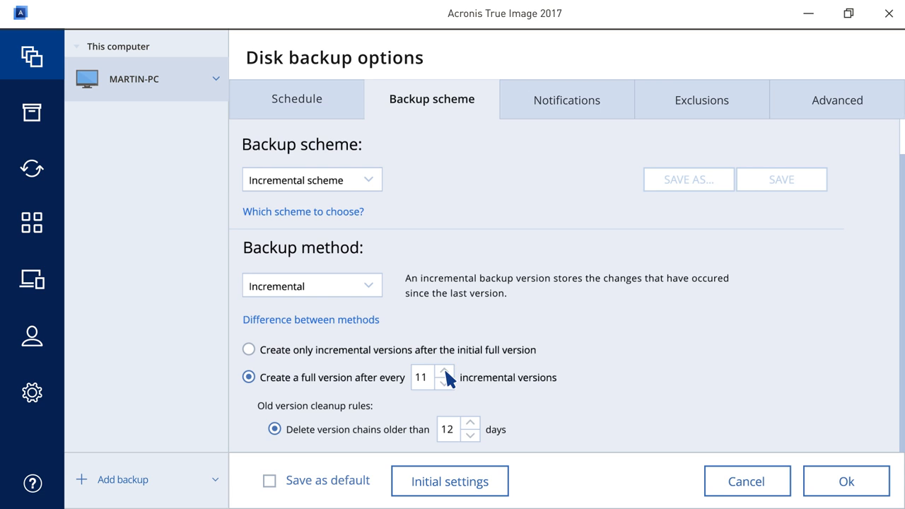
pyautogui.click(444, 371)
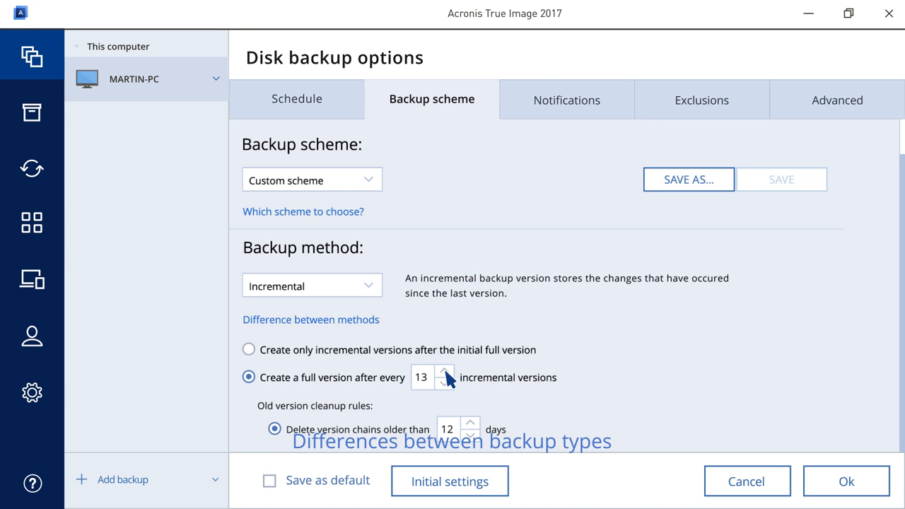
pyautogui.moveTo(470, 422)
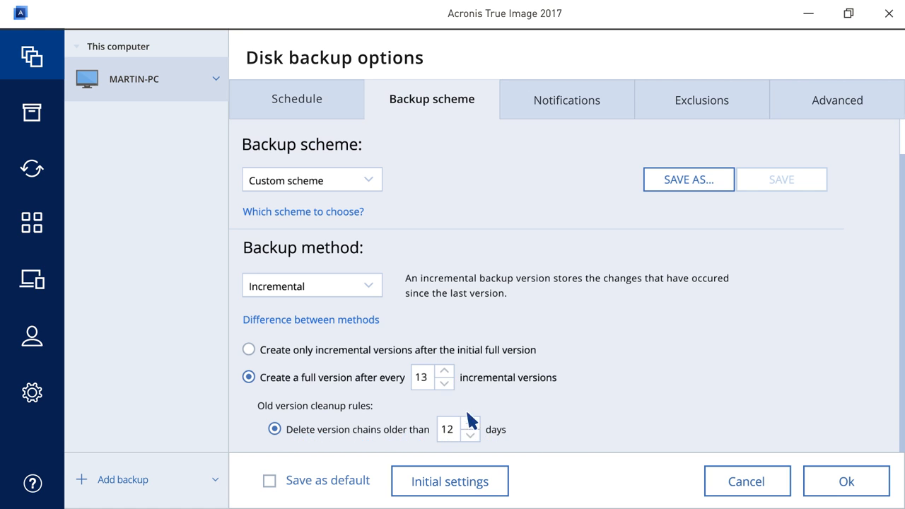
pyautogui.click(449, 429)
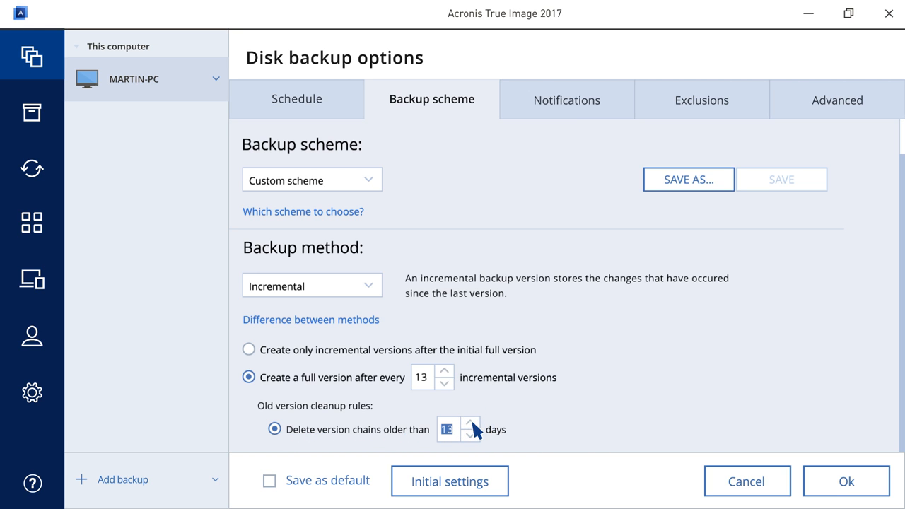
pyautogui.click(838, 100)
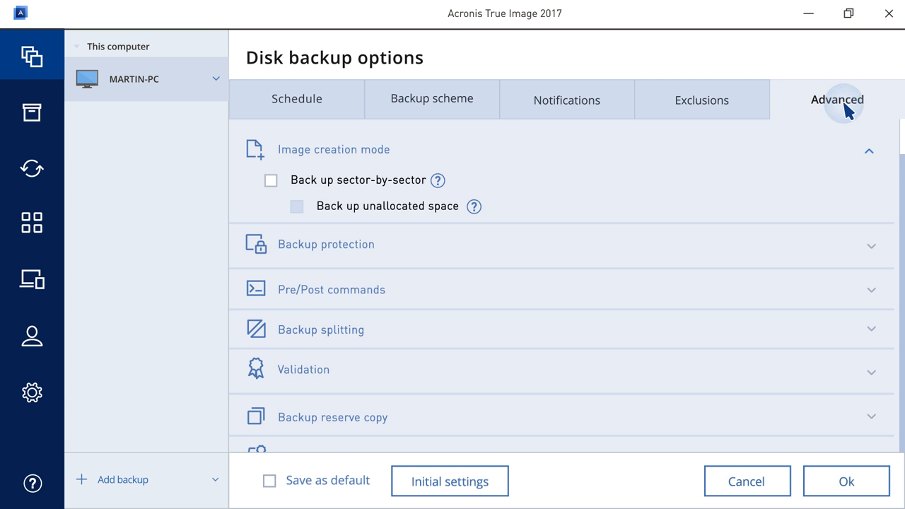
pyautogui.click(333, 149)
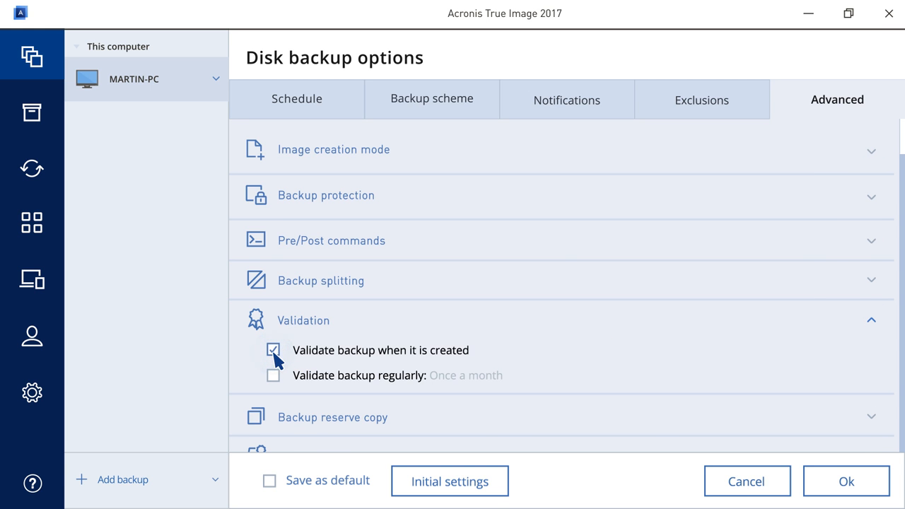
pyautogui.click(325, 195)
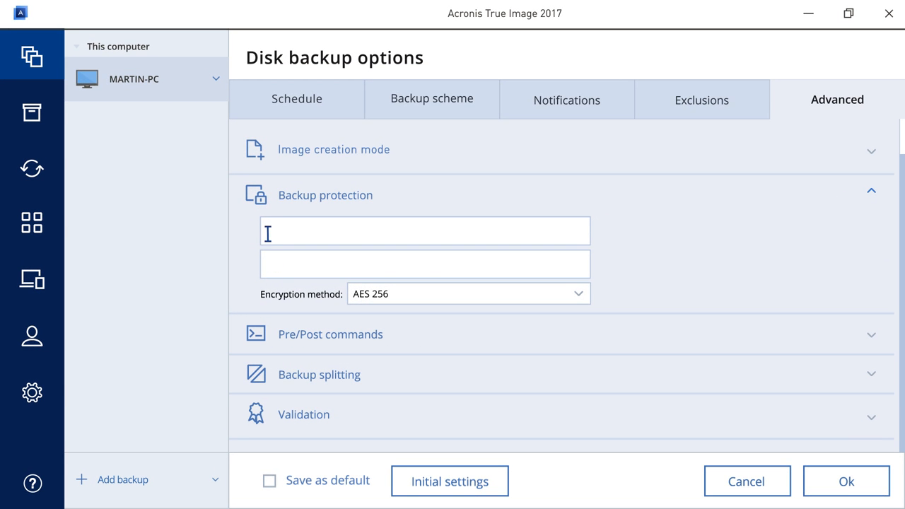